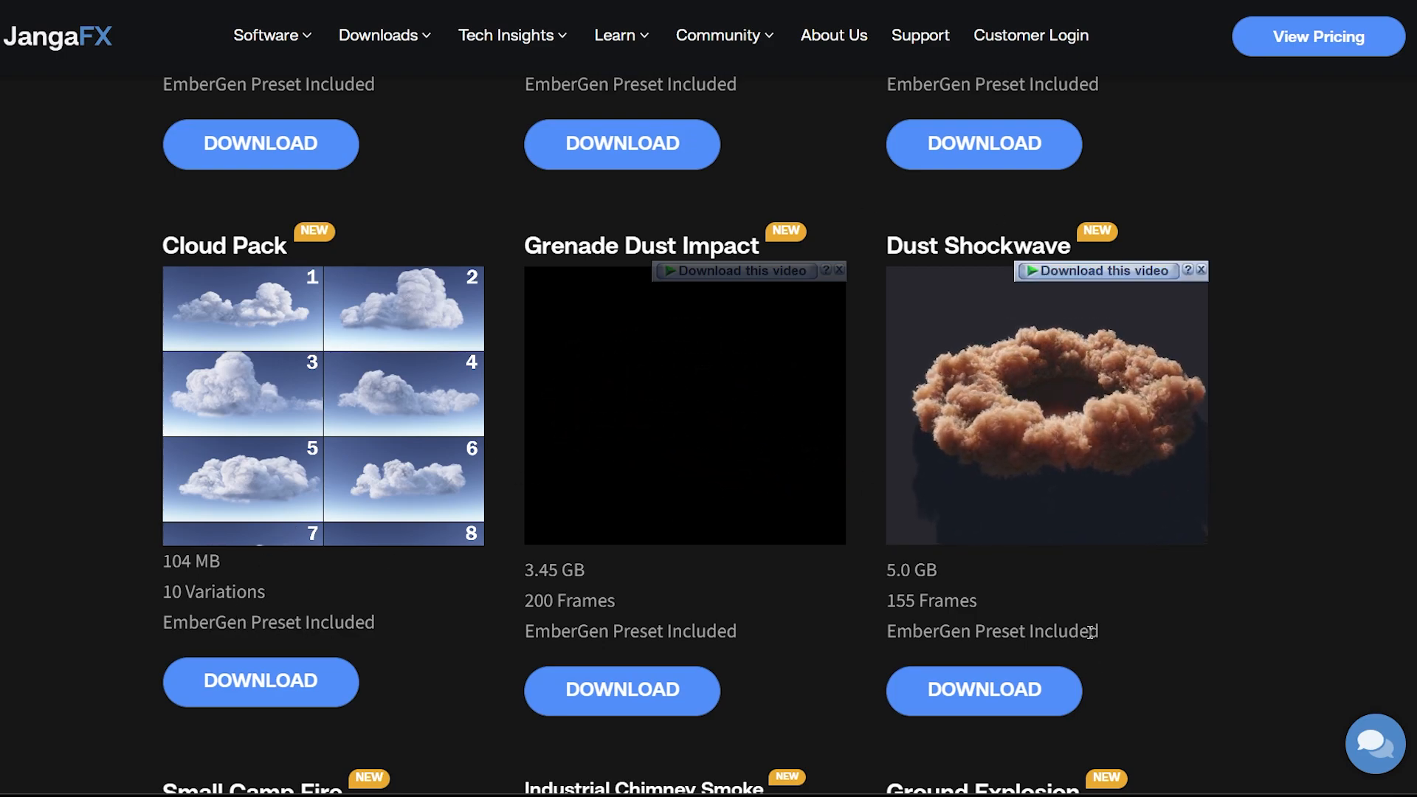
Scroll the JangaFX free VFX page to Small Camp Fire, Chimney Smoke and Ground Explosion
scroll("down", 3)
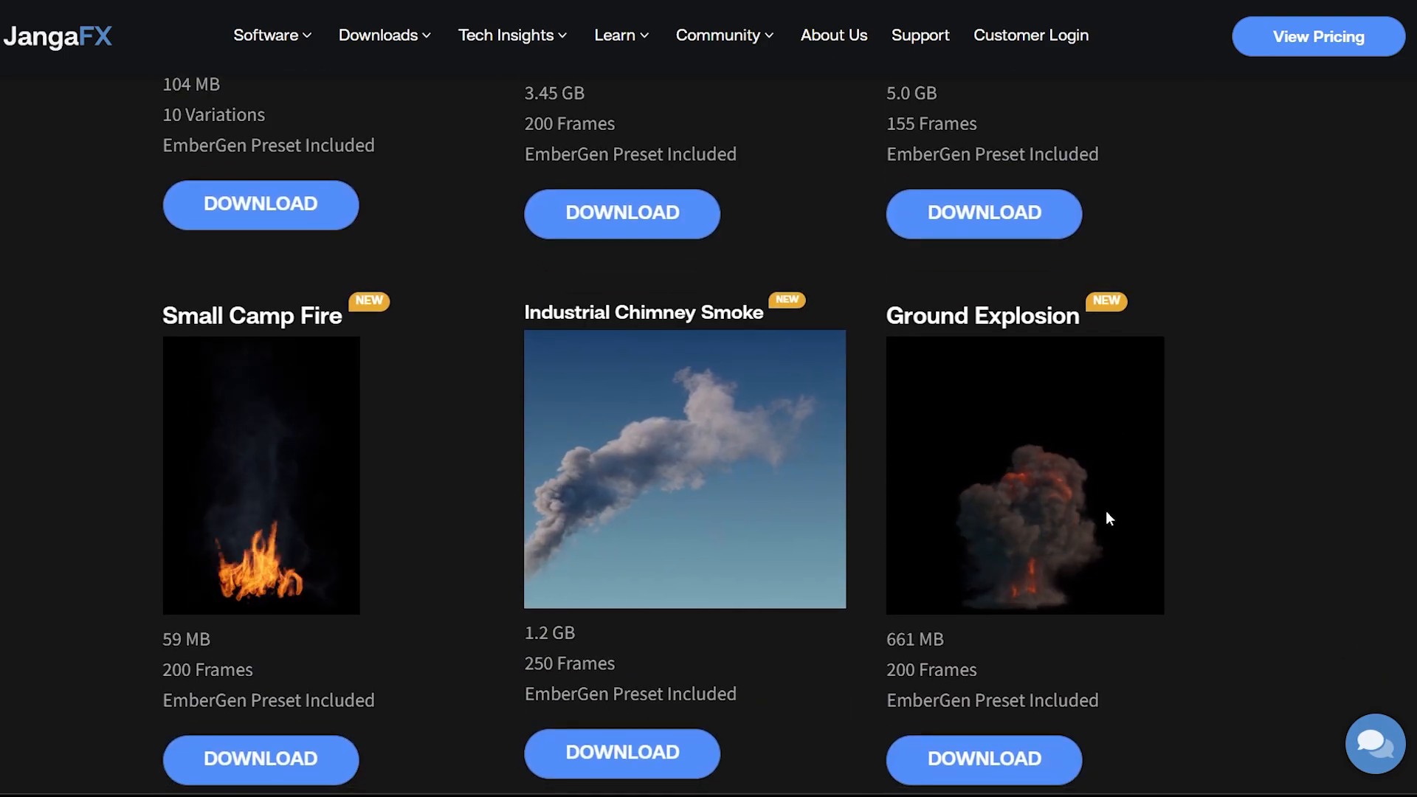
scroll("down", 3)
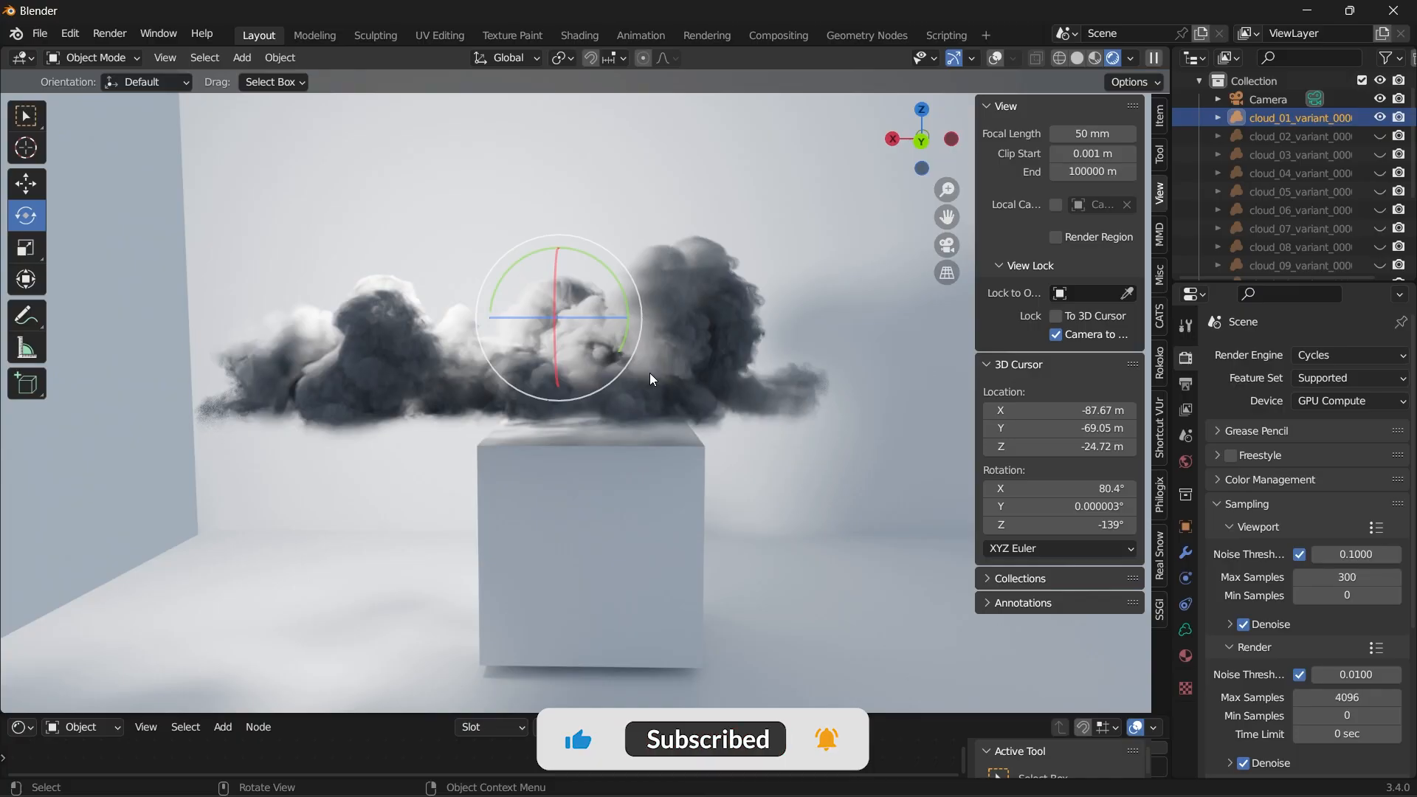
Choose Eevee instead of Cycles in the Render Engine dropdown of Render Properties
left_click(1348, 355)
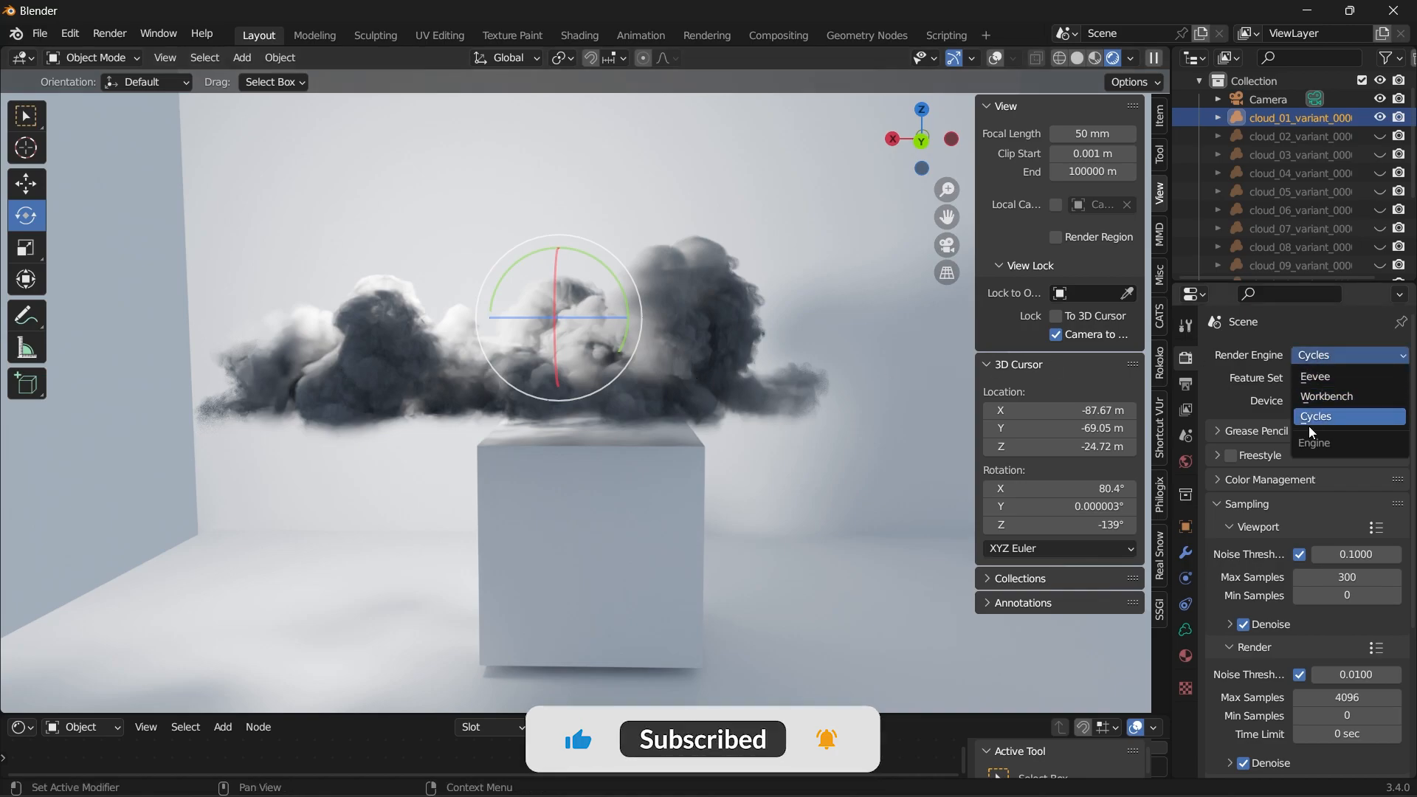
left_click(1314, 376)
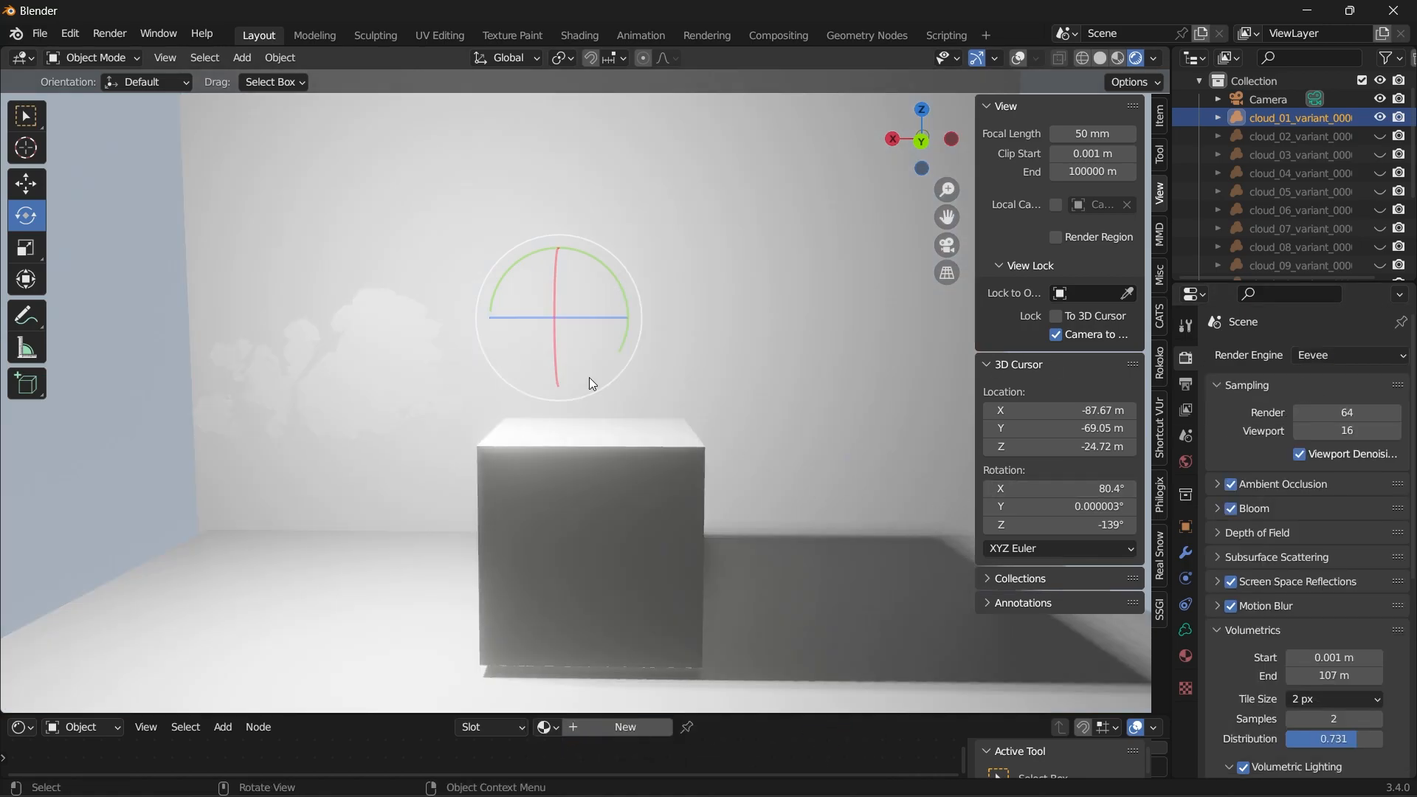
mouse_move(493, 376)
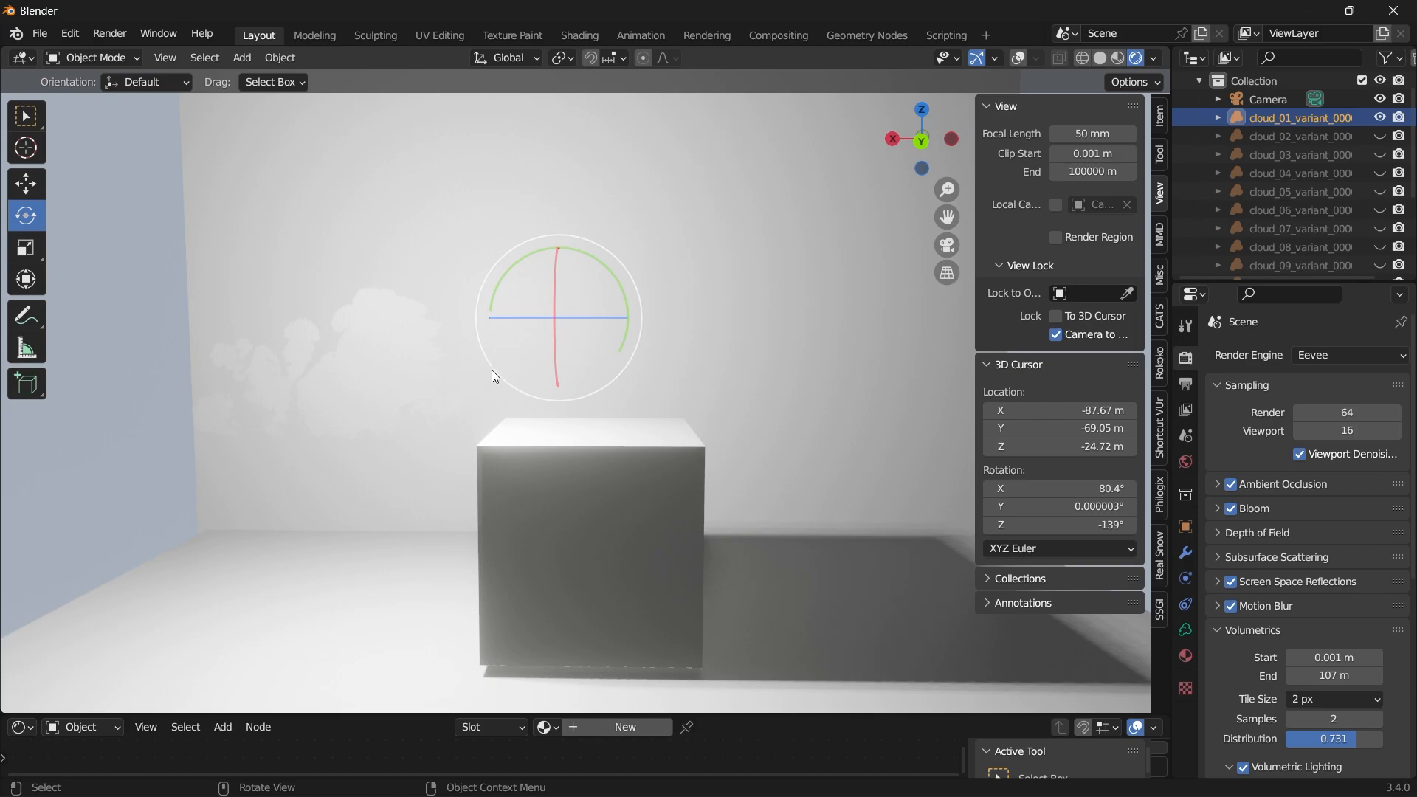
scroll("down", 3)
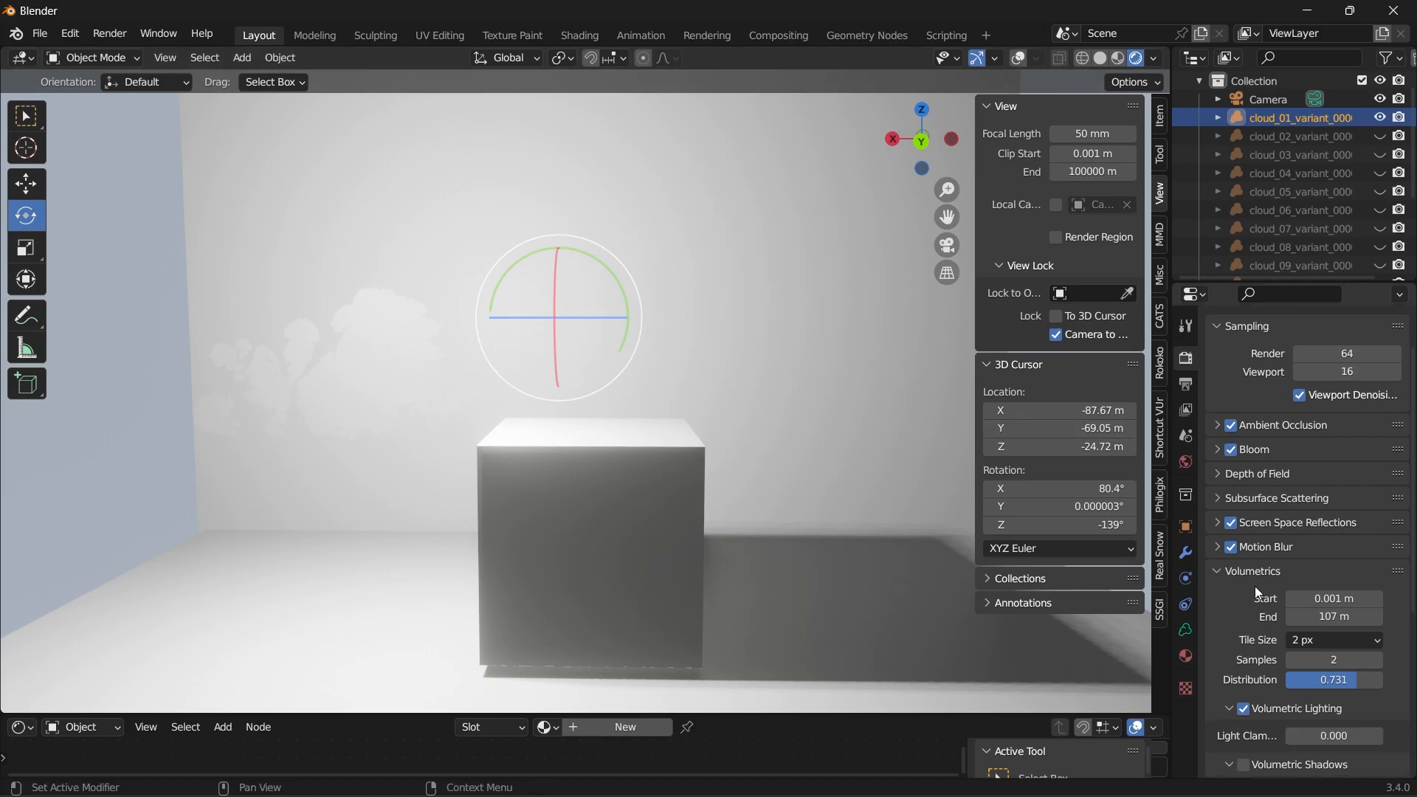
mouse_move(1230, 584)
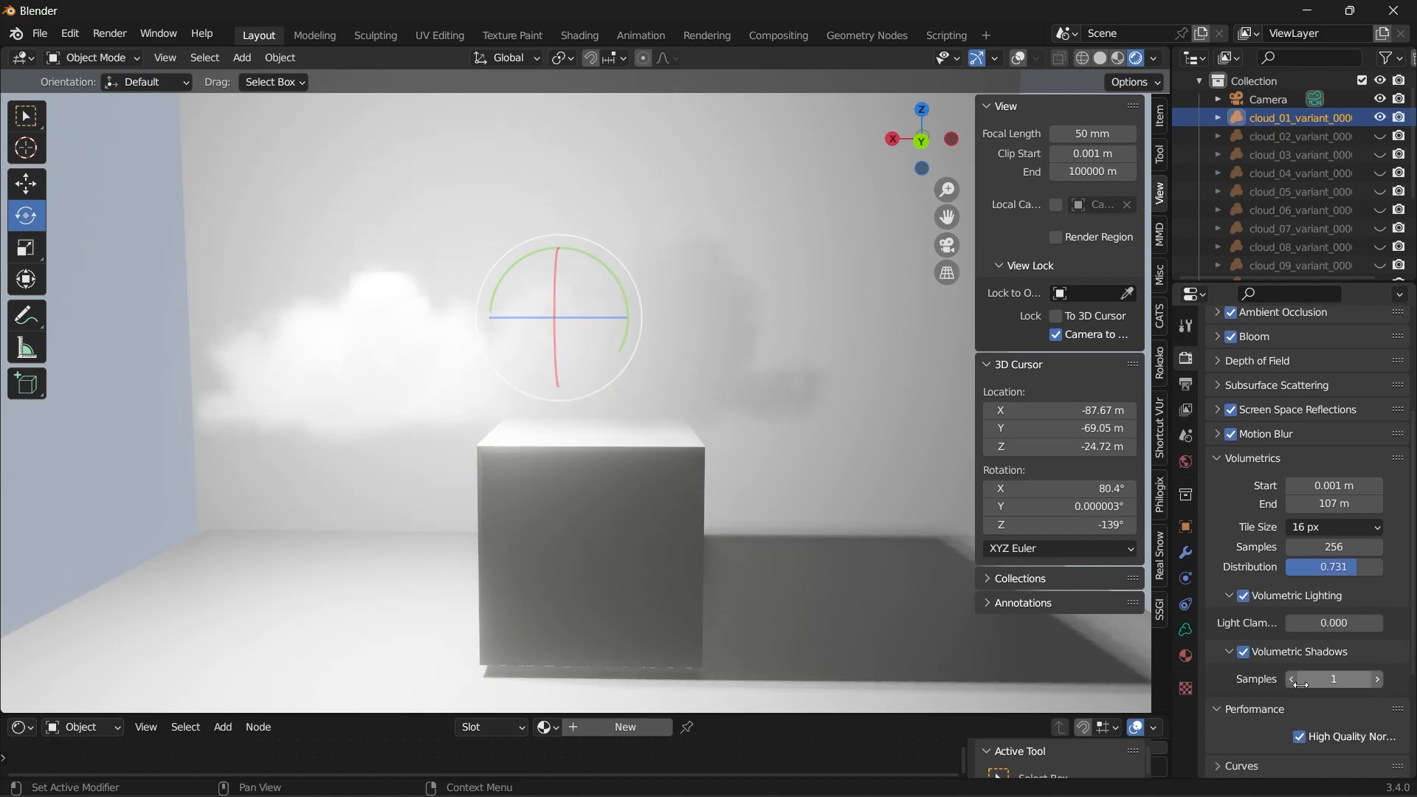
Raise the Volumetric Shadows samples to 128
left_click(1333, 679)
type("28")
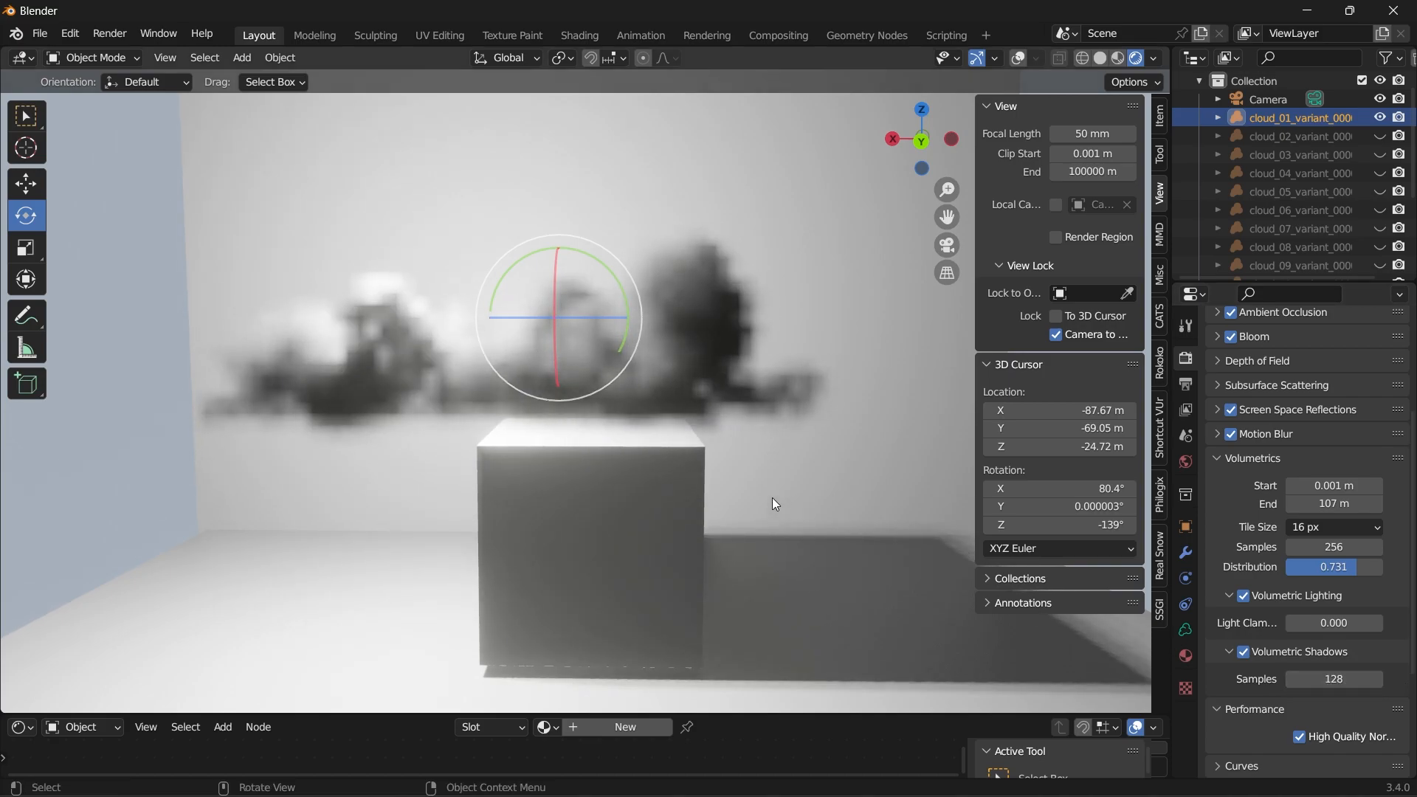
Toggle the Volumetrics tile size, settle on 2 px, and begin editing the Samples value
left_click(1333, 527)
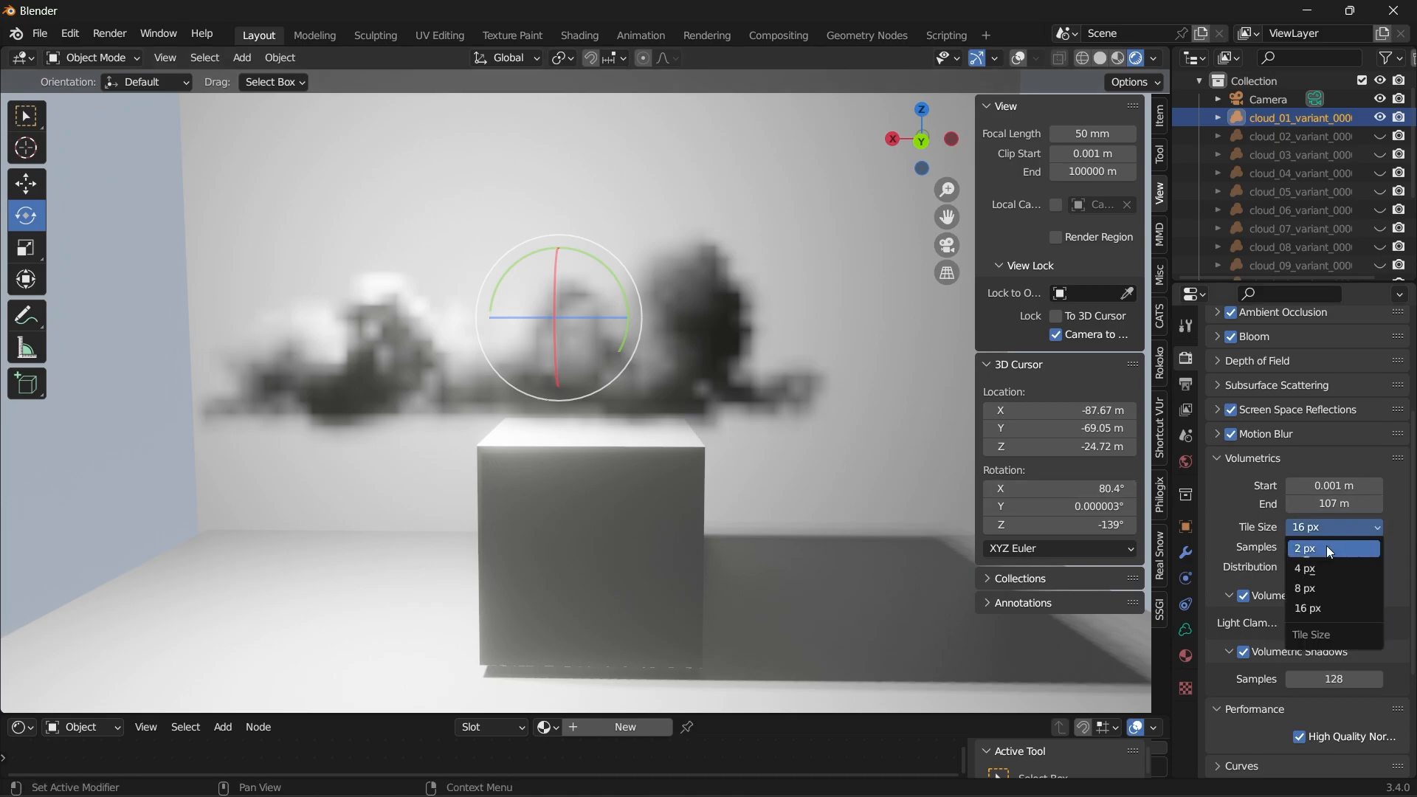
left_click(1302, 548)
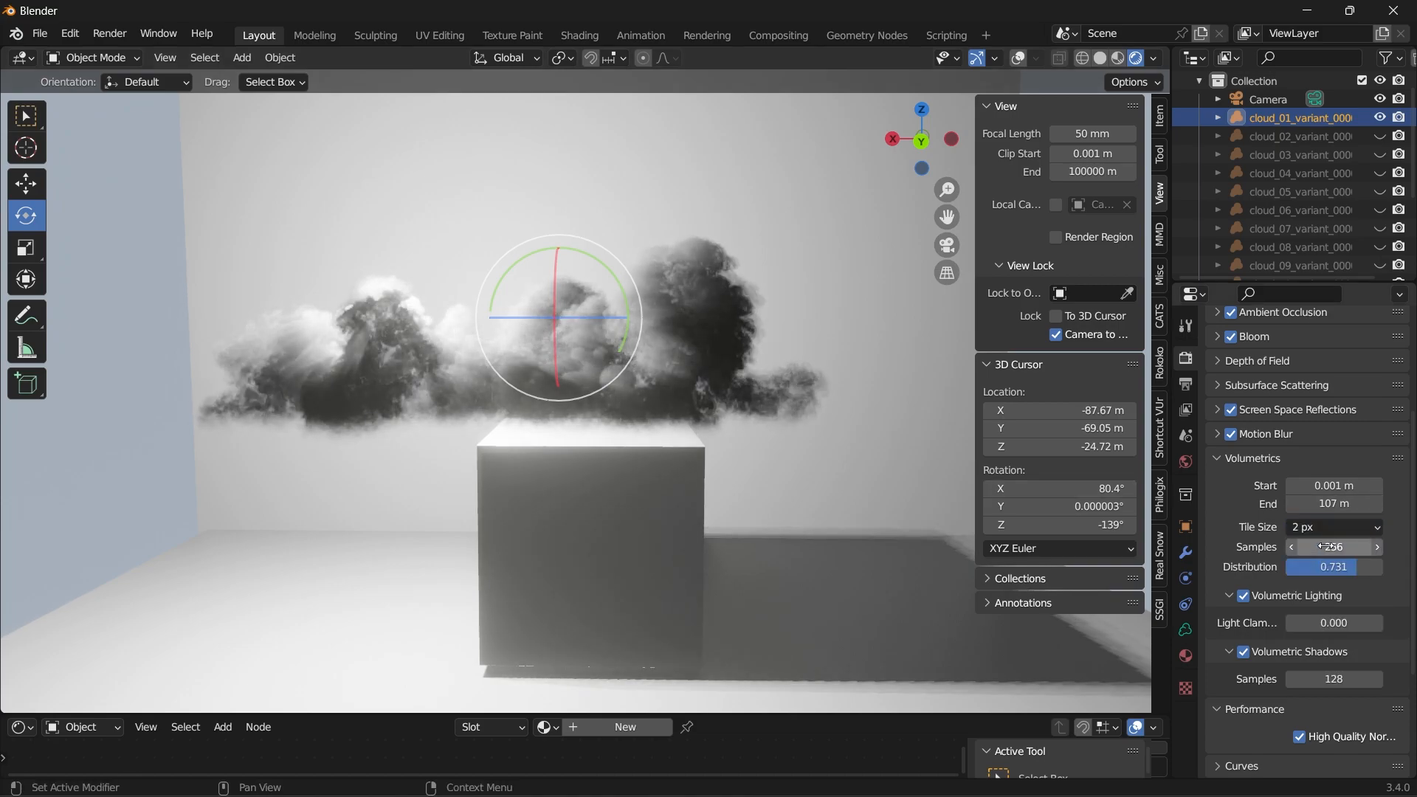
left_click(1333, 527)
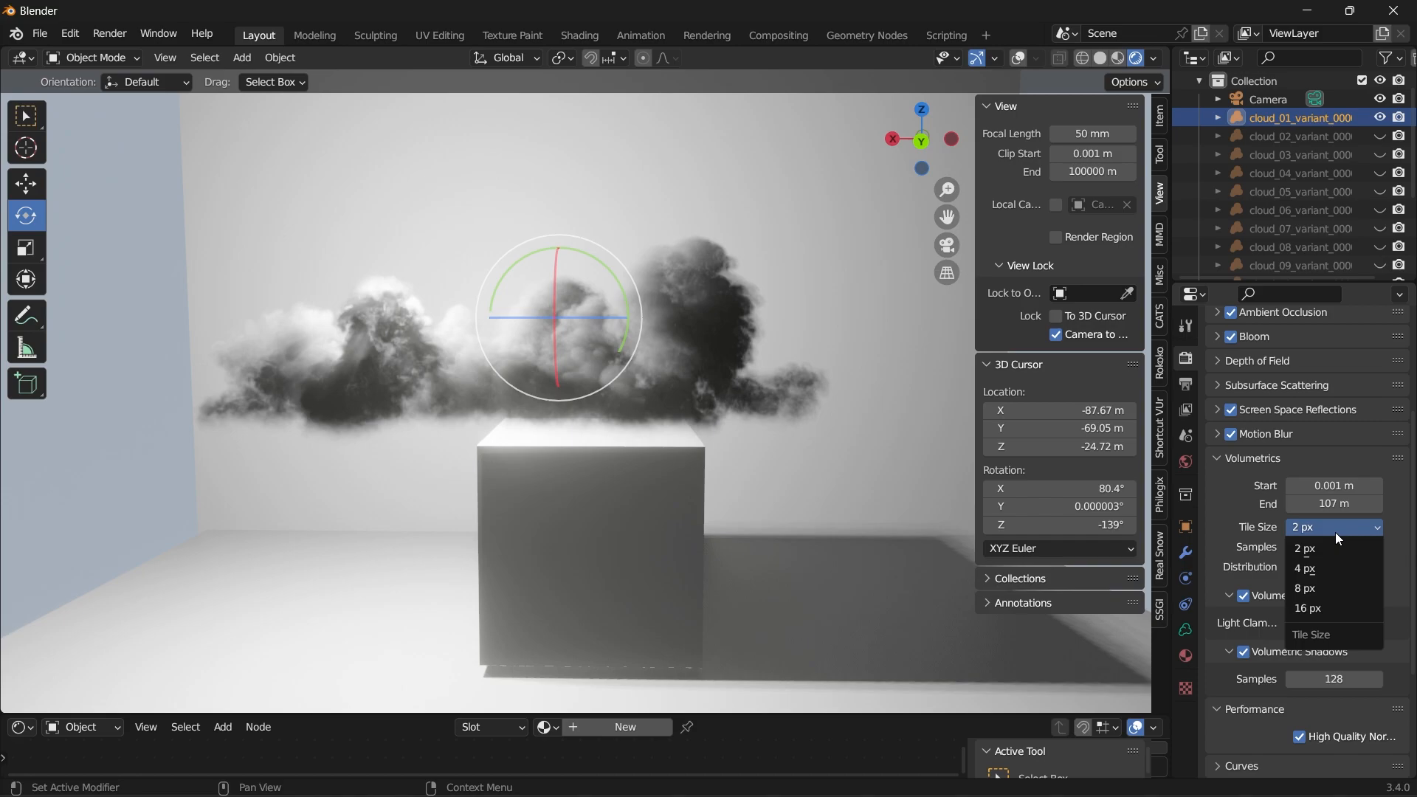
mouse_move(1314, 548)
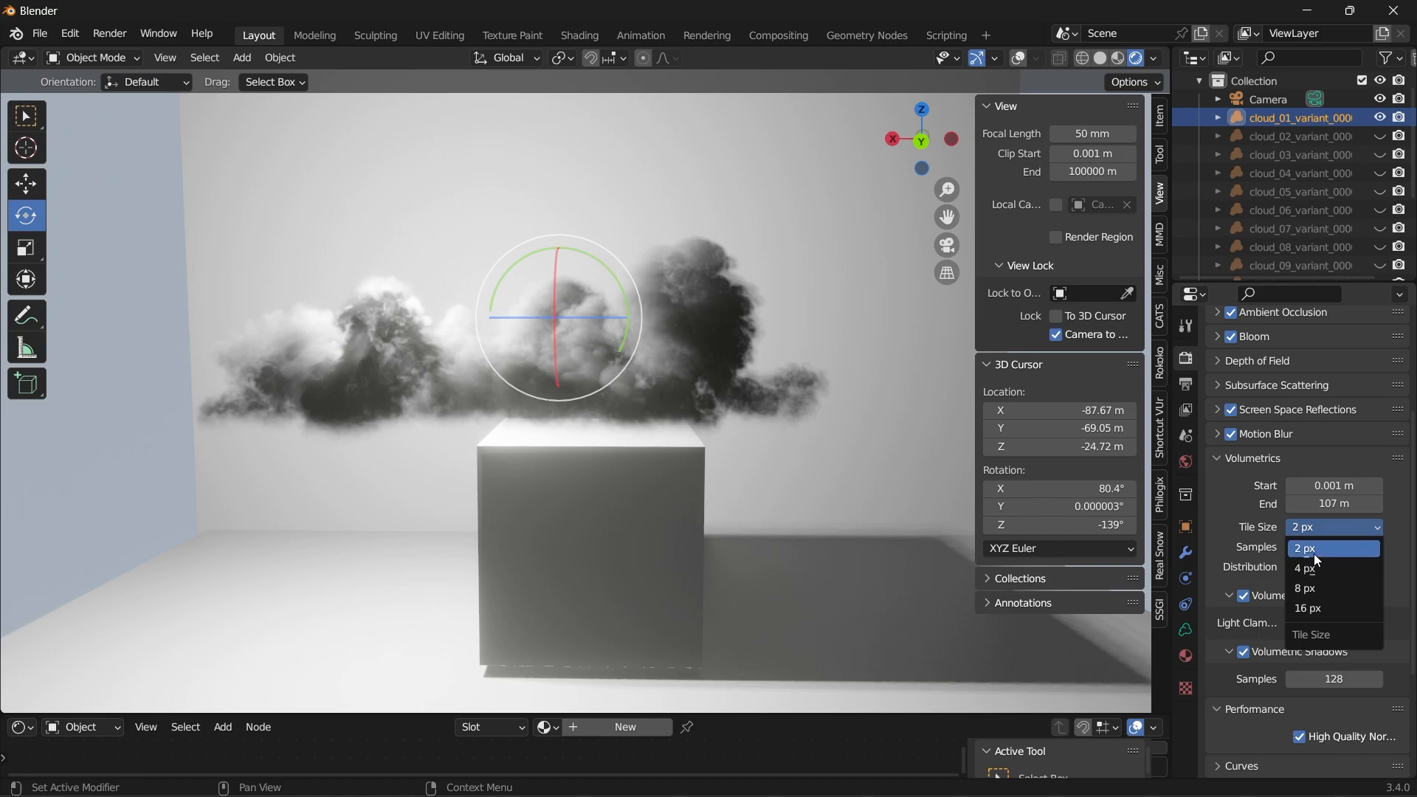
left_click(1302, 548)
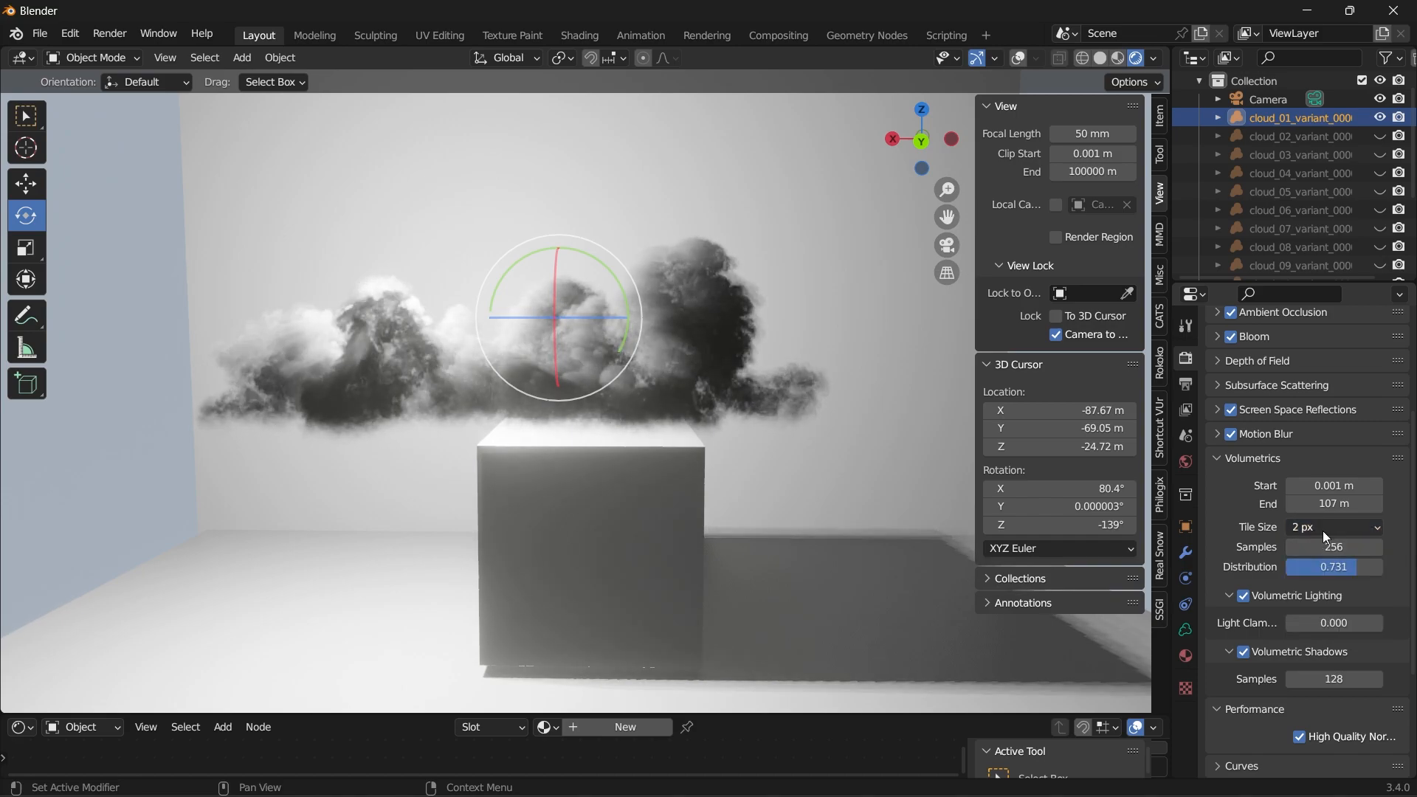
left_click(1332, 527)
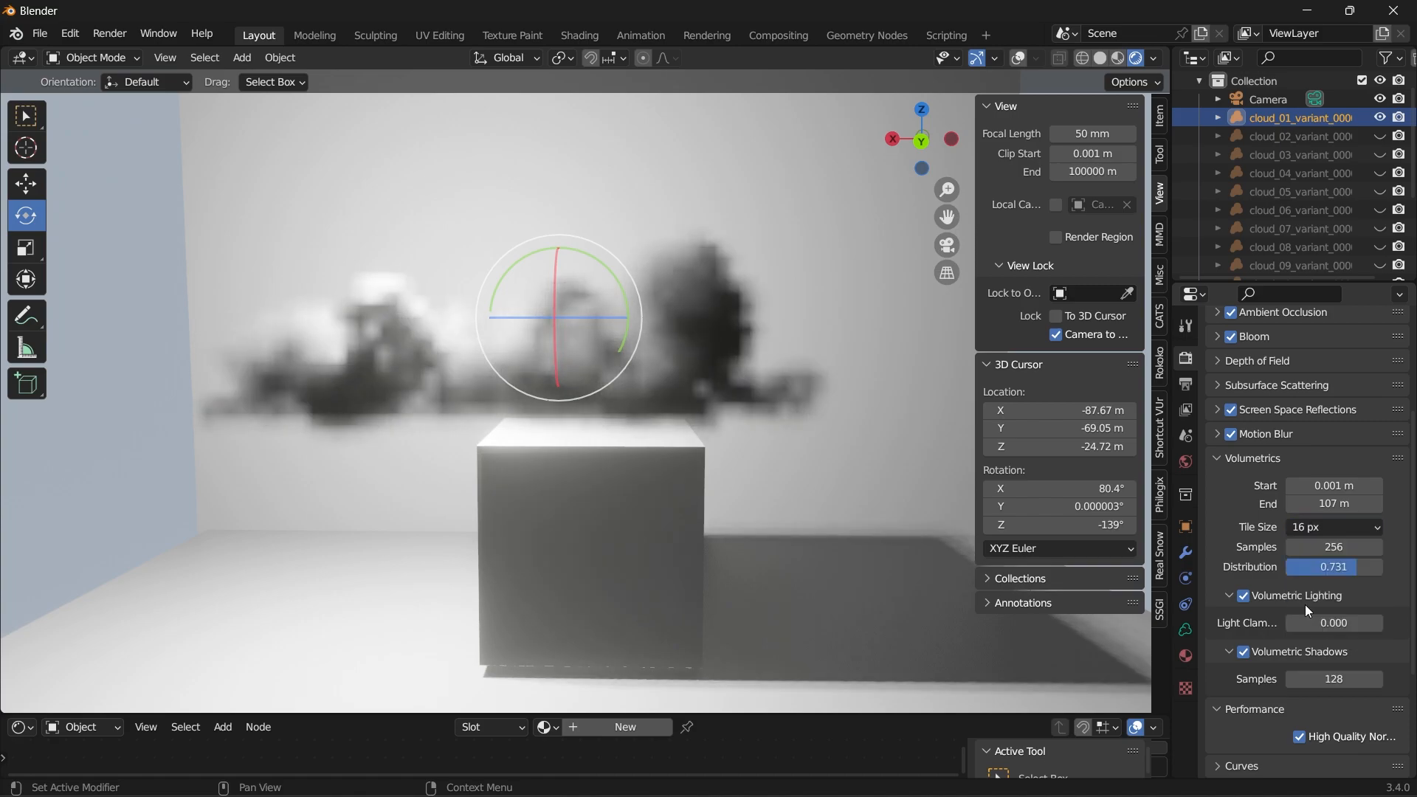
left_click(1333, 527)
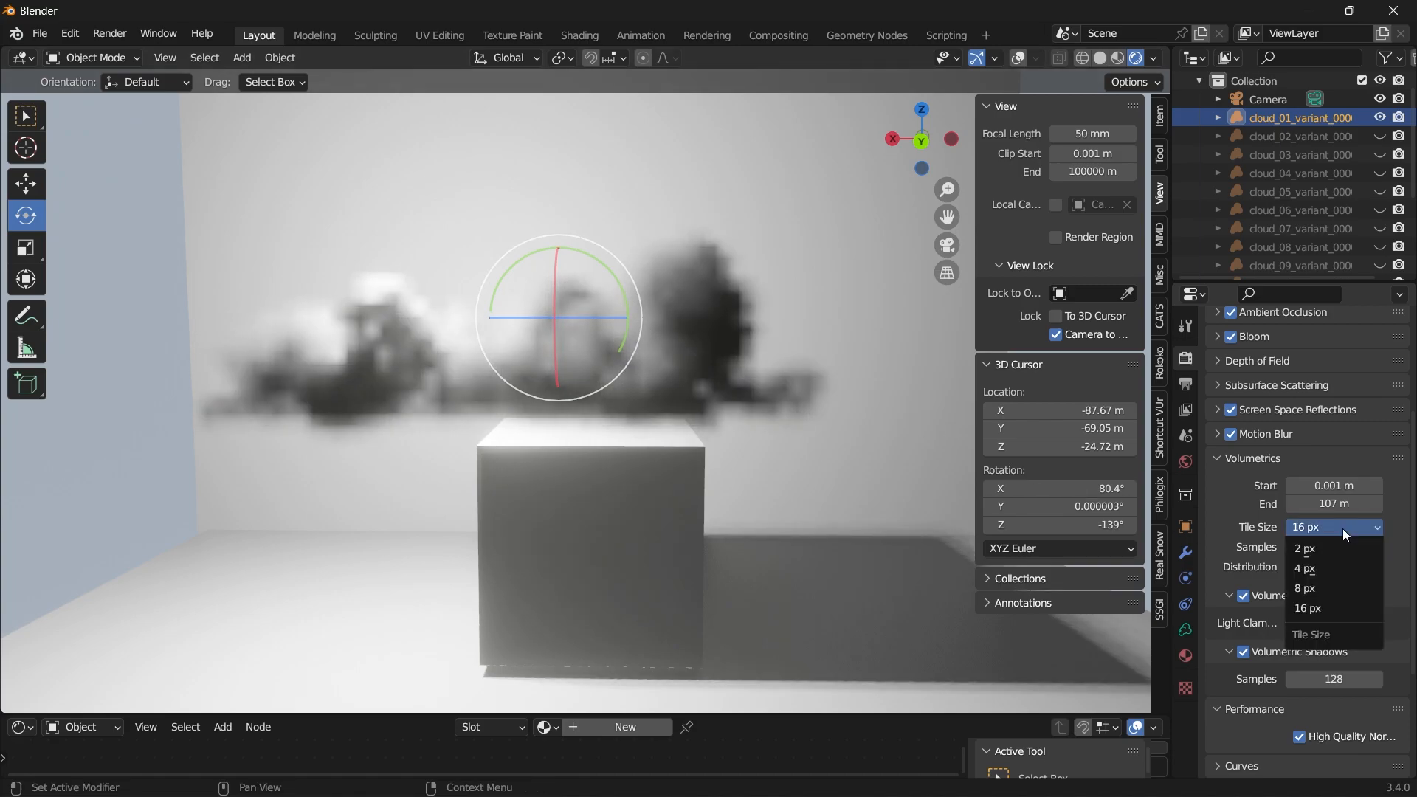
left_click(1303, 548)
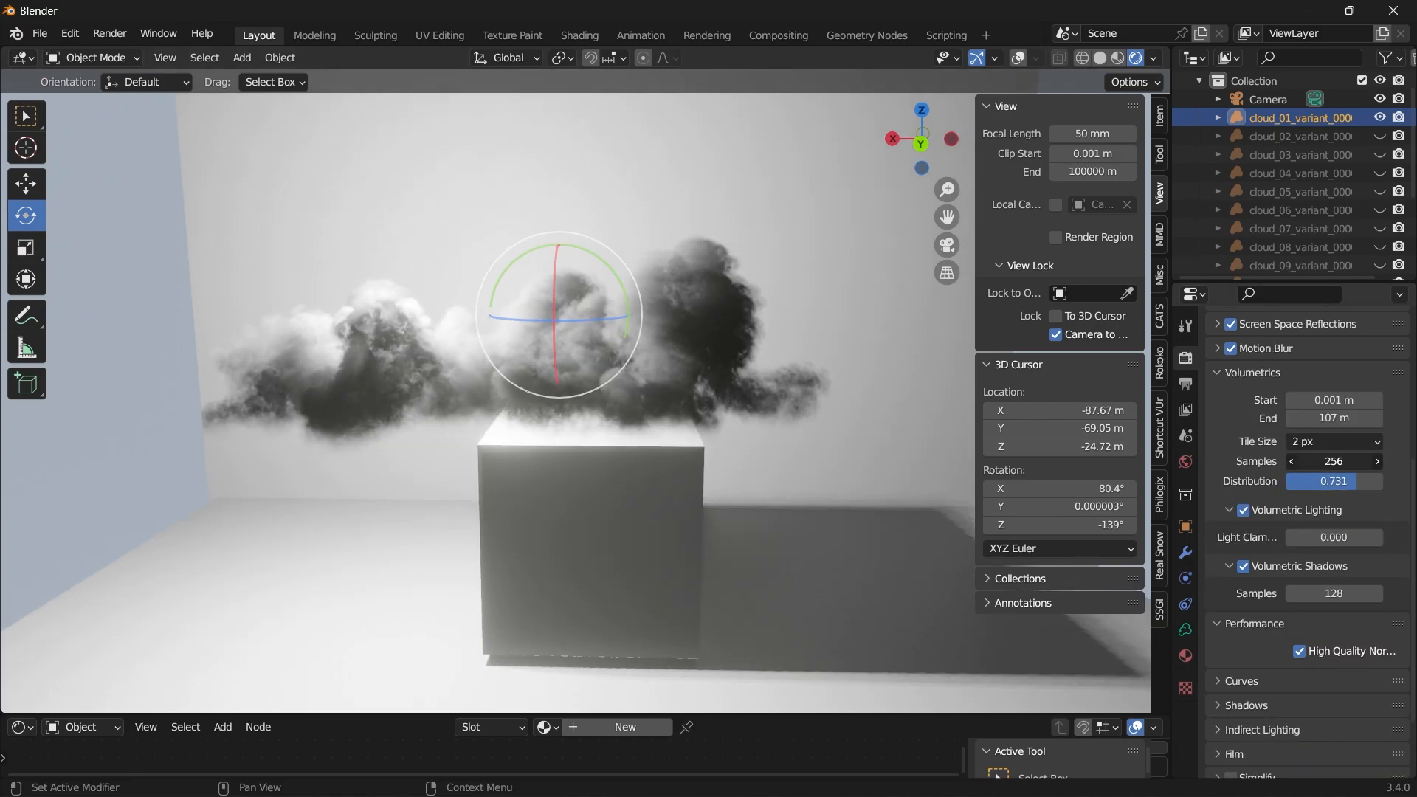
double_click(1333, 461)
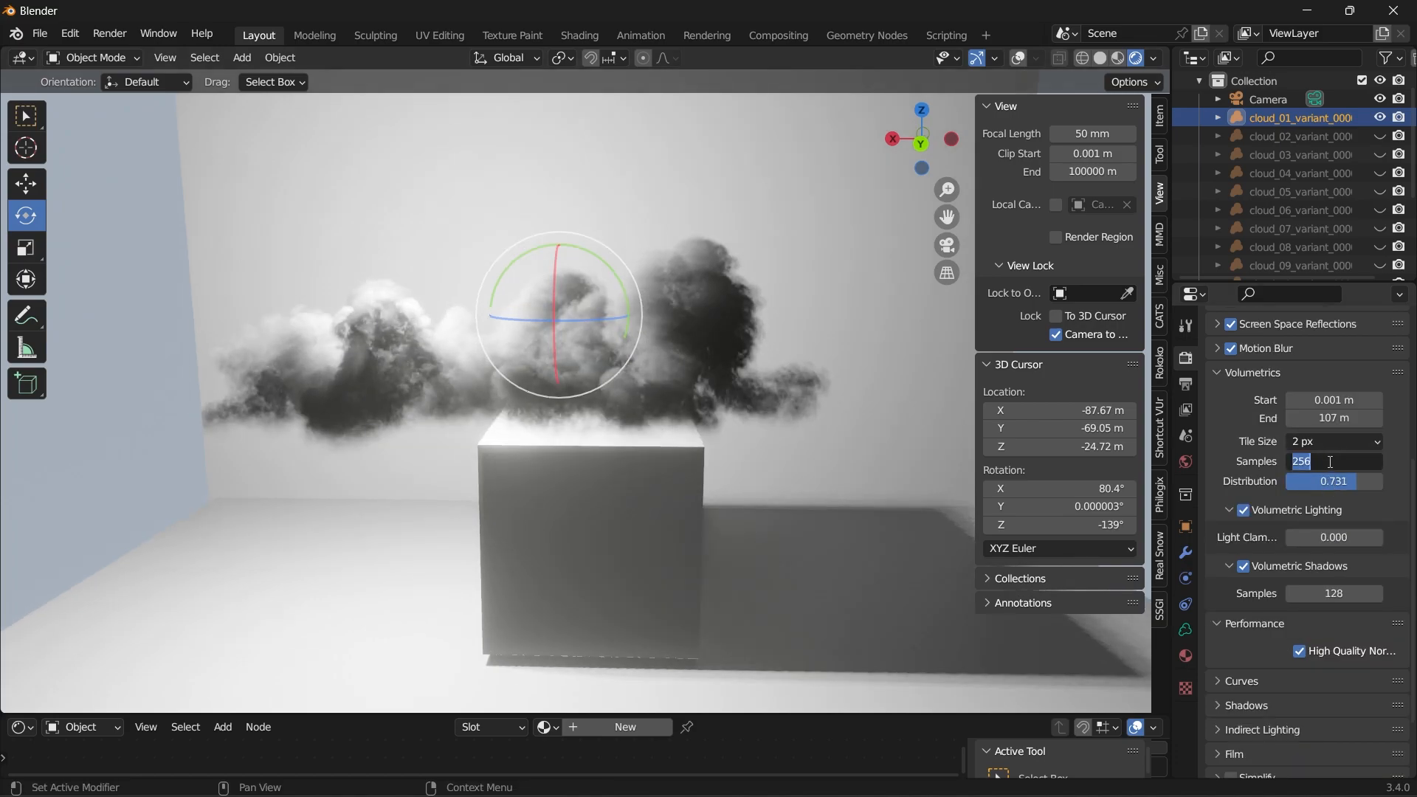